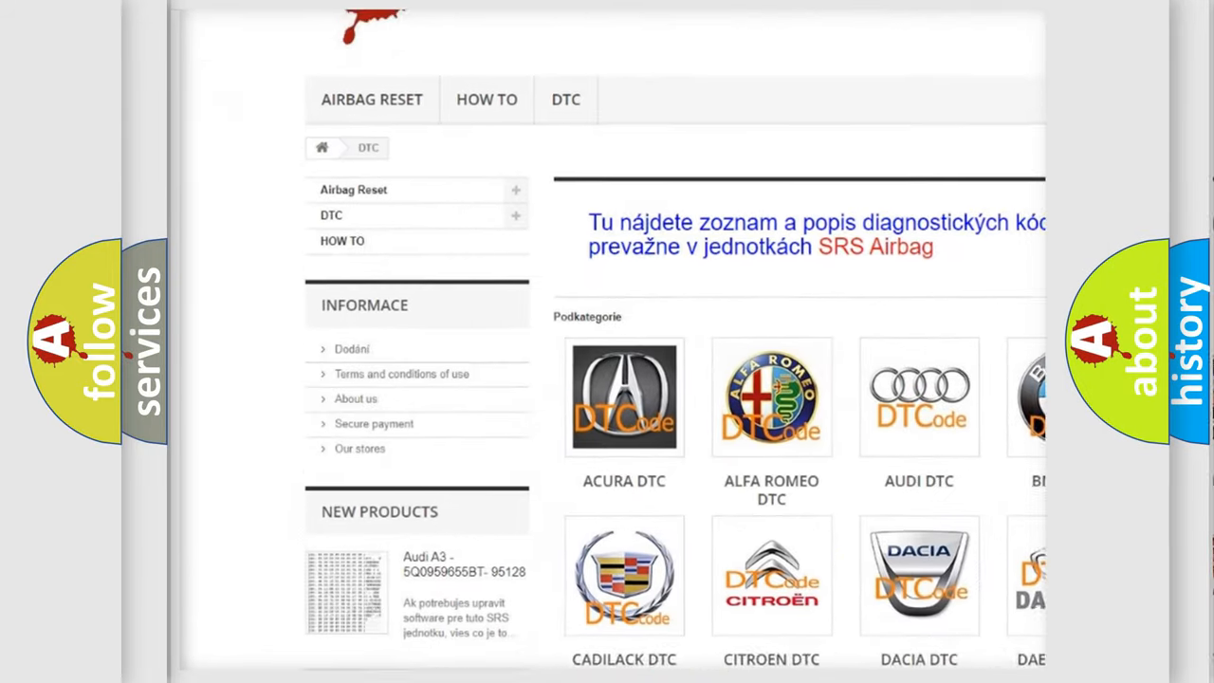
pyautogui.scroll(-3)
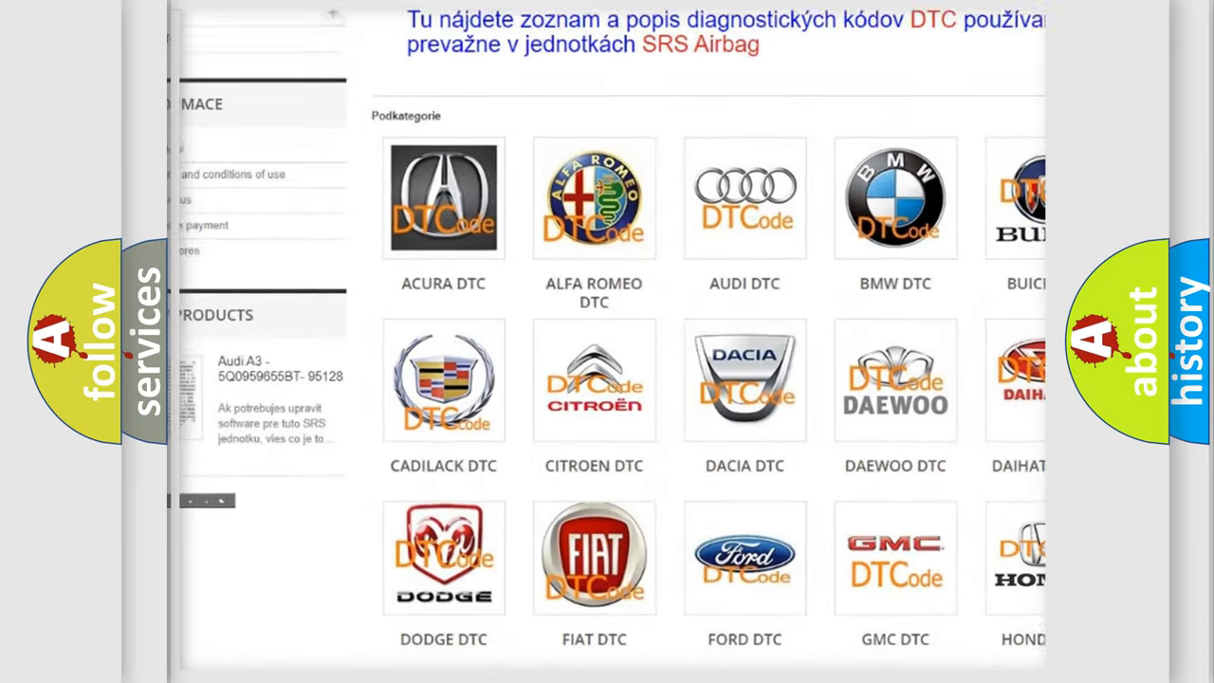
pyautogui.scroll(-3)
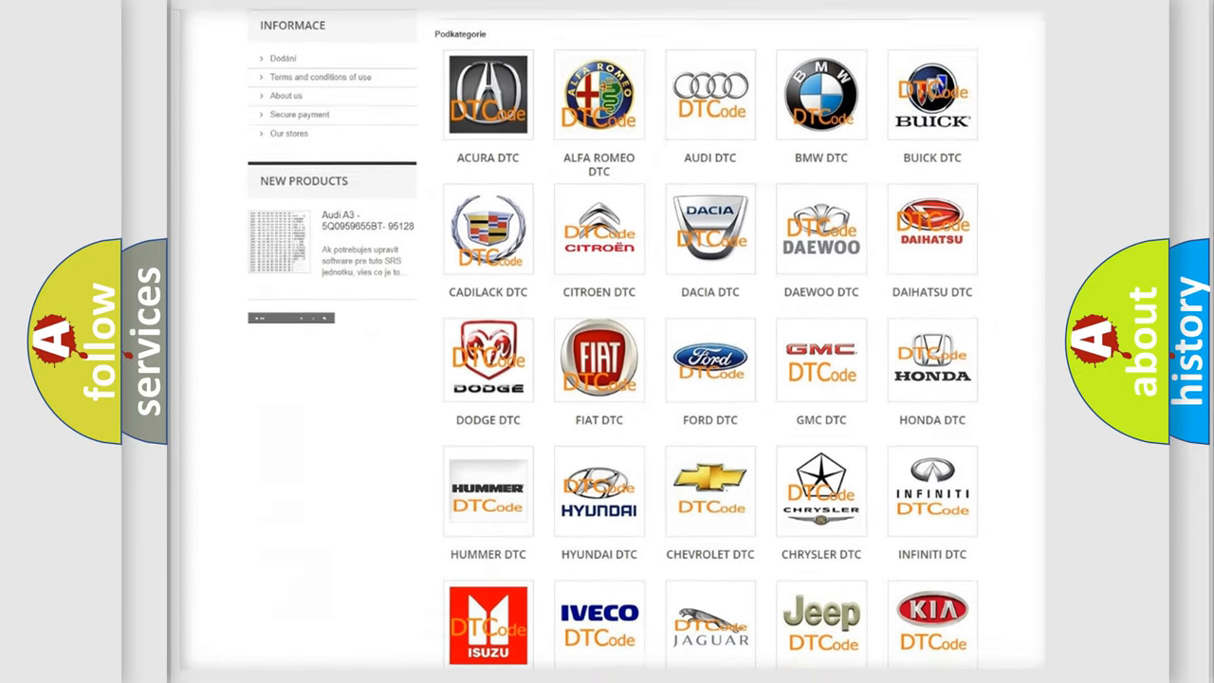
pyautogui.scroll(-3)
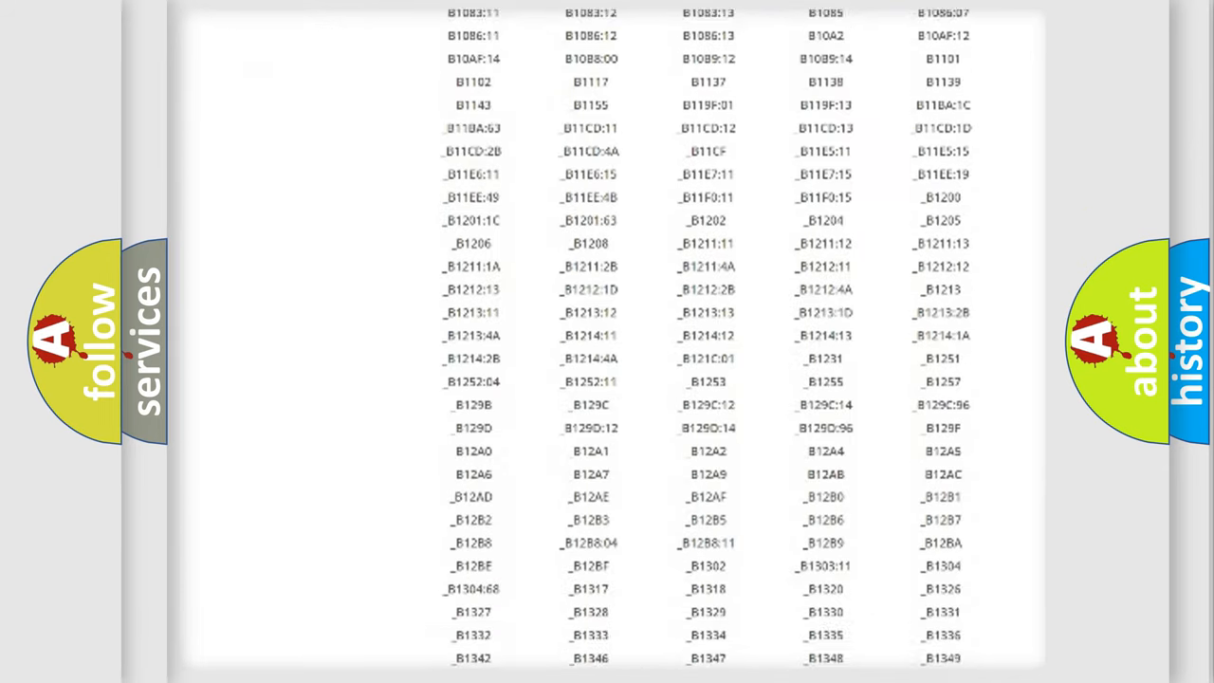
pyautogui.scroll(-3)
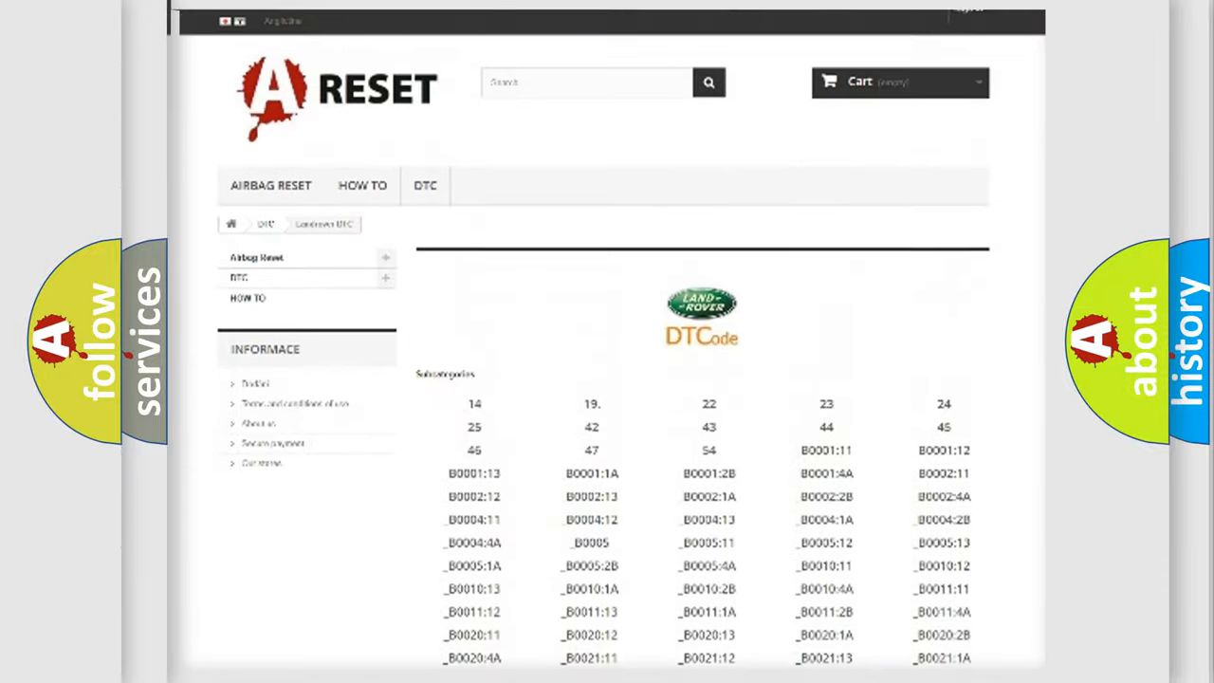
pyautogui.scroll(3)
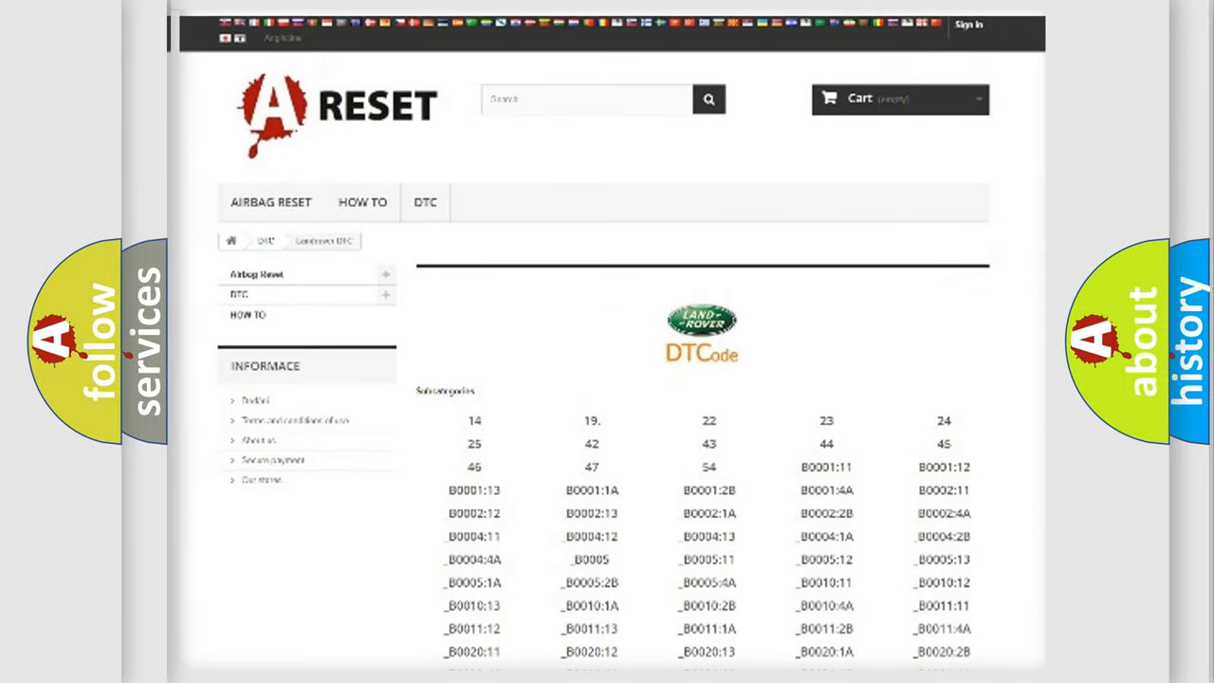